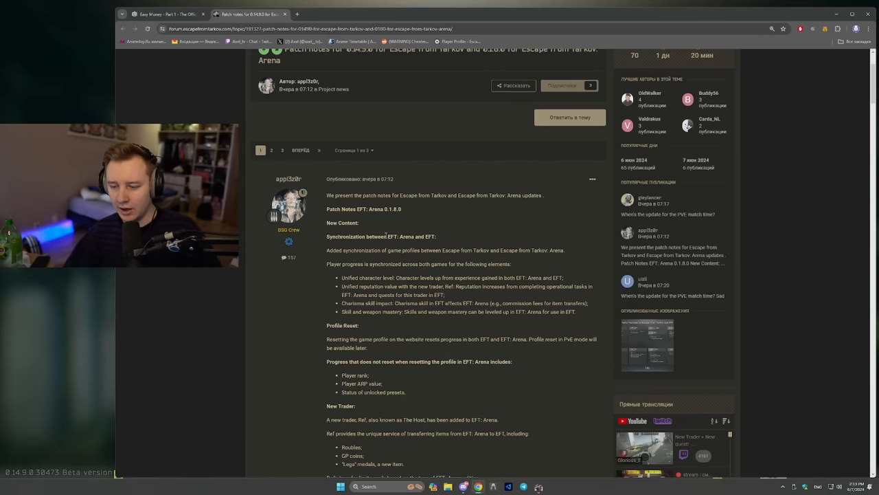
# Scroll down through the flea market offer listings.
pyautogui.scroll(-3)
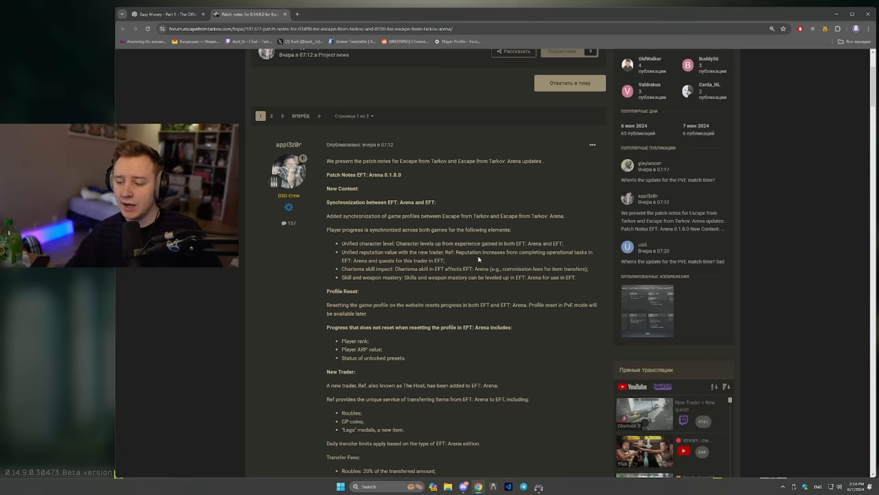
pyautogui.scroll(-3)
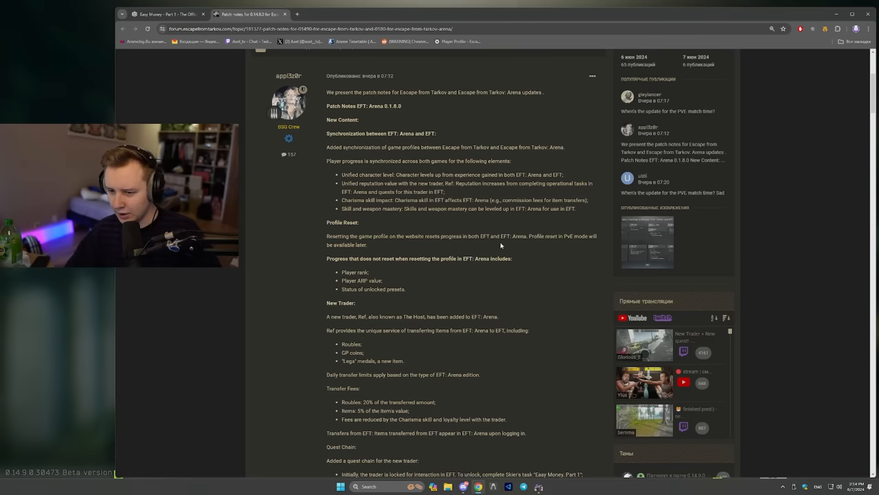
pyautogui.scroll(-3)
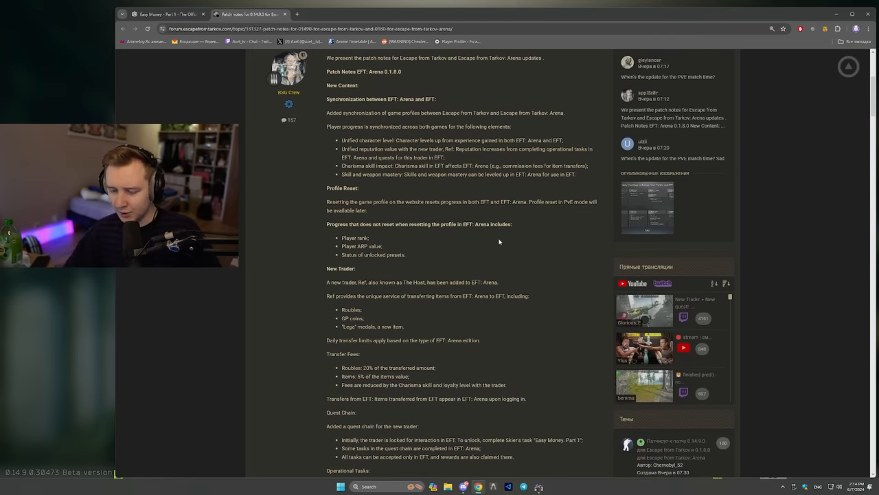
pyautogui.scroll(-3)
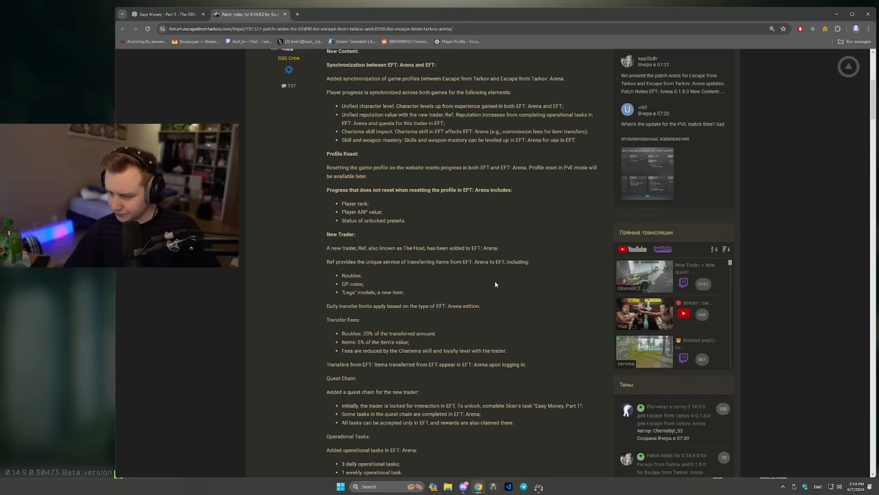
pyautogui.moveTo(440, 276)
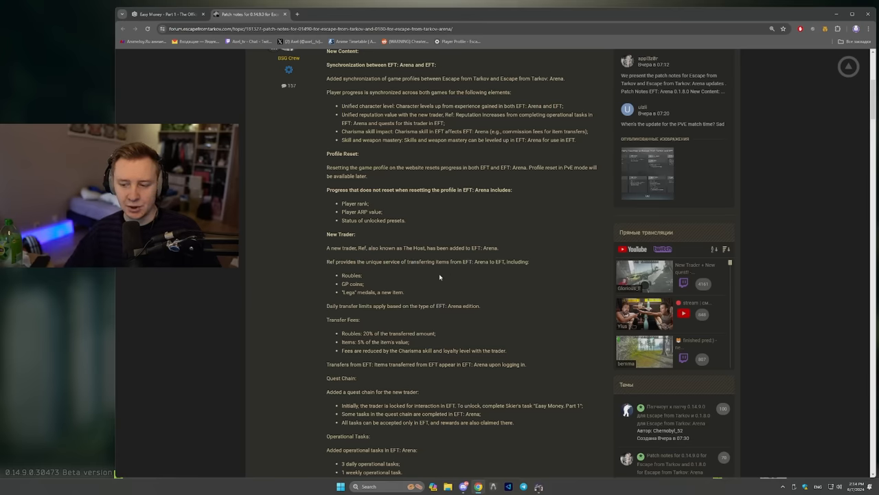
pyautogui.scroll(-3)
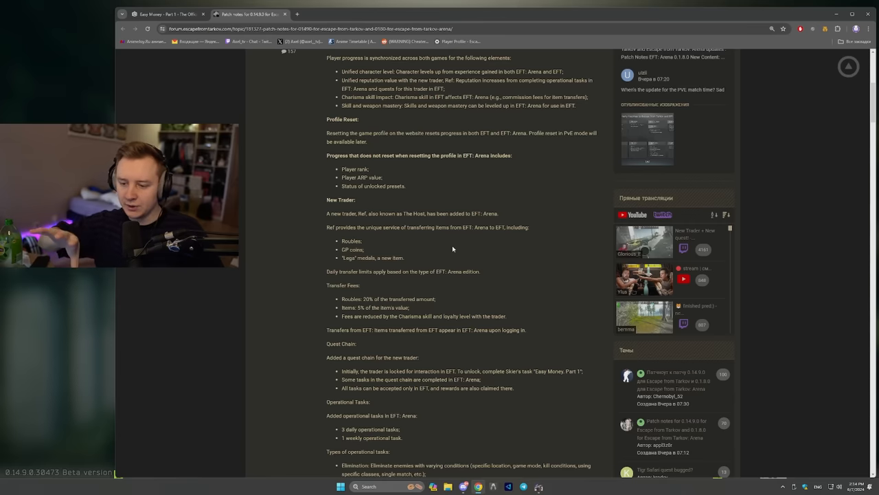
pyautogui.moveTo(453, 253)
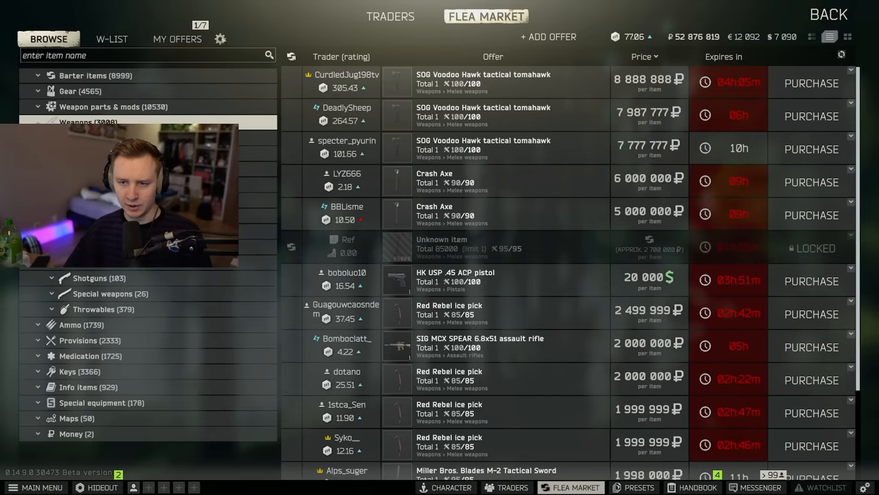
# Filter the flea market to trader offers and browse Ref's GP-coin weapon listings.
pyautogui.click(219, 39)
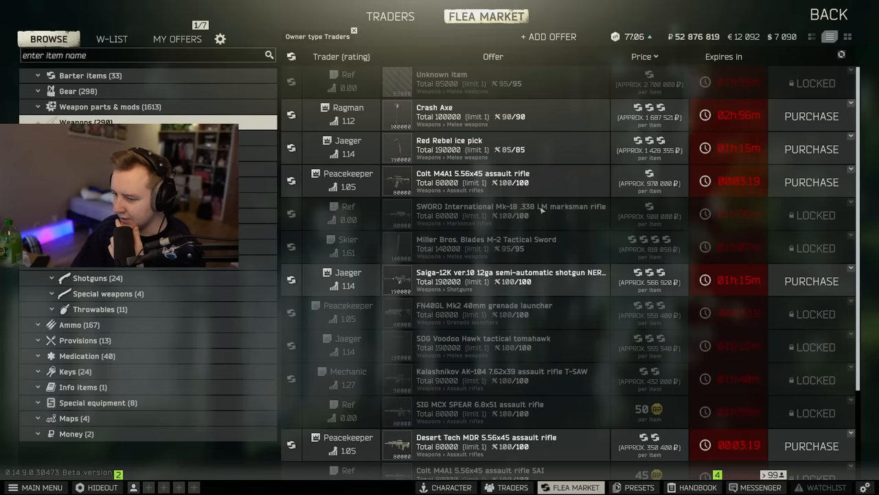
pyautogui.scroll(-3)
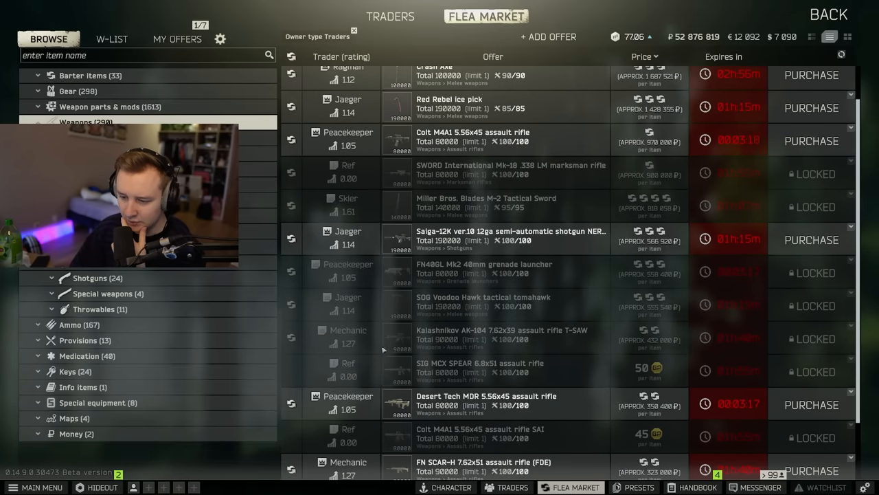
pyautogui.scroll(-3)
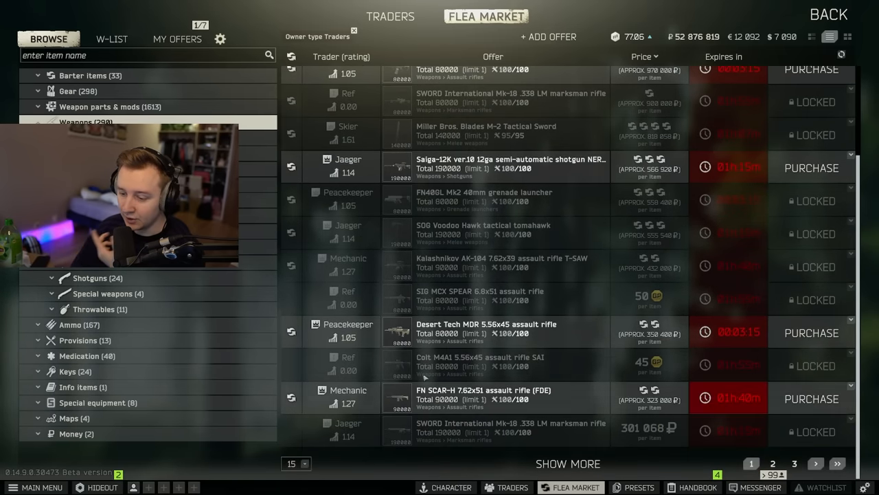
pyautogui.scroll(-3)
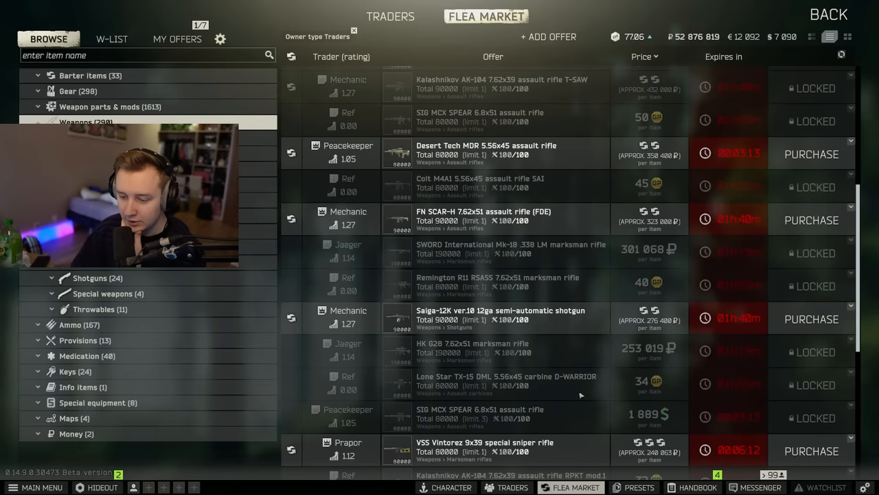
pyautogui.scroll(-3)
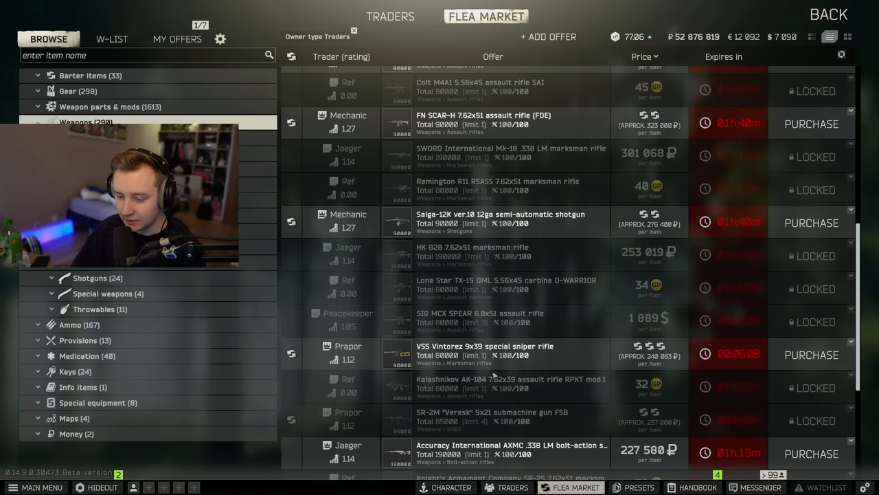
pyautogui.scroll(-3)
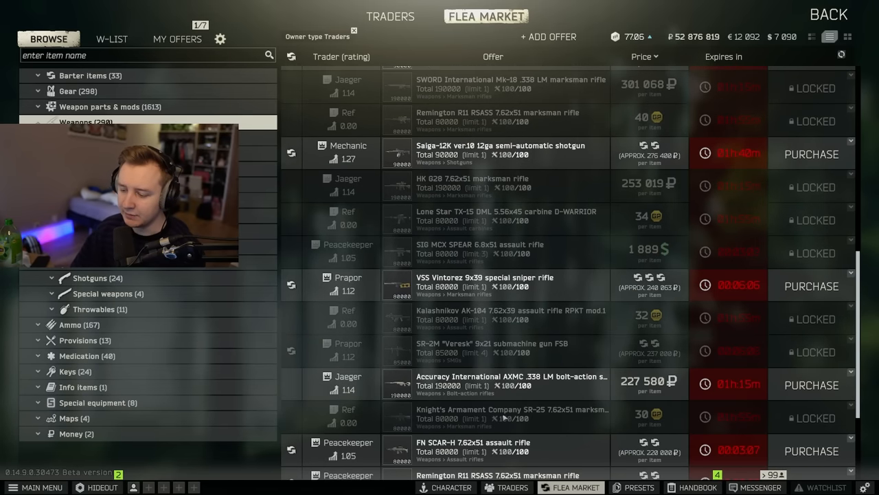
pyautogui.scroll(-3)
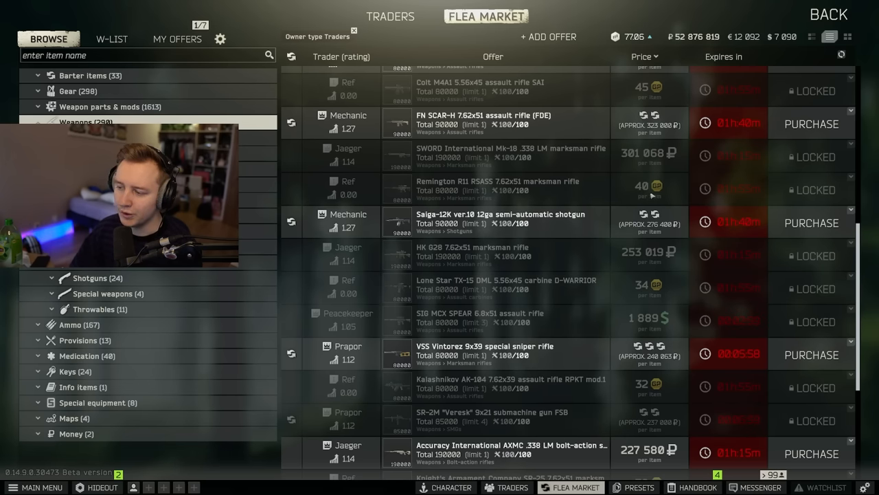
pyautogui.moveTo(692, 197)
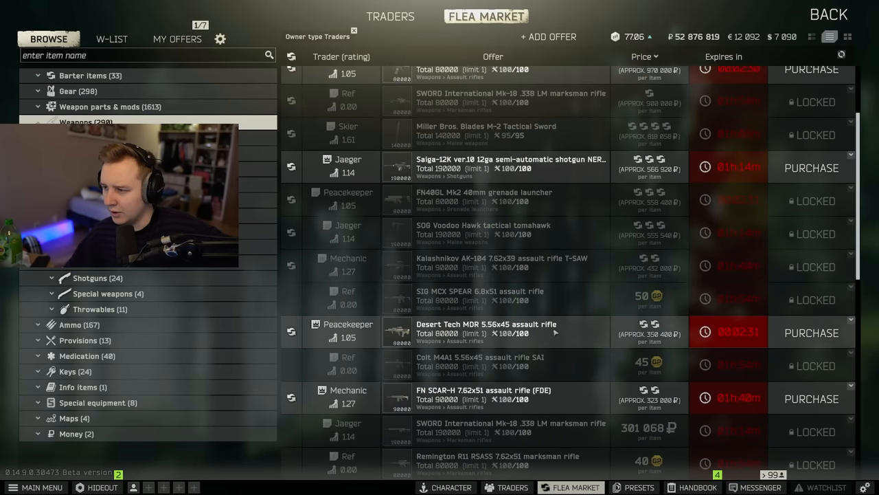
pyautogui.scroll(-3)
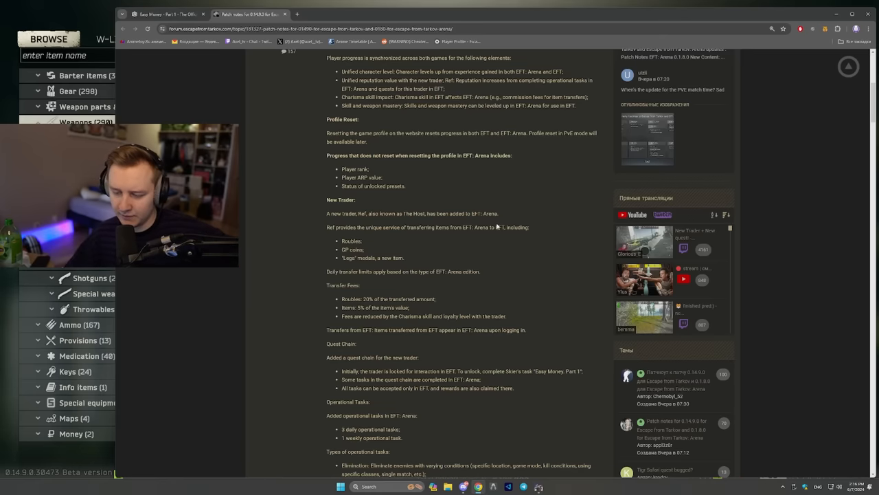
# Read through the Operational Tasks and new trader sections of the patch notes.
pyautogui.scroll(-3)
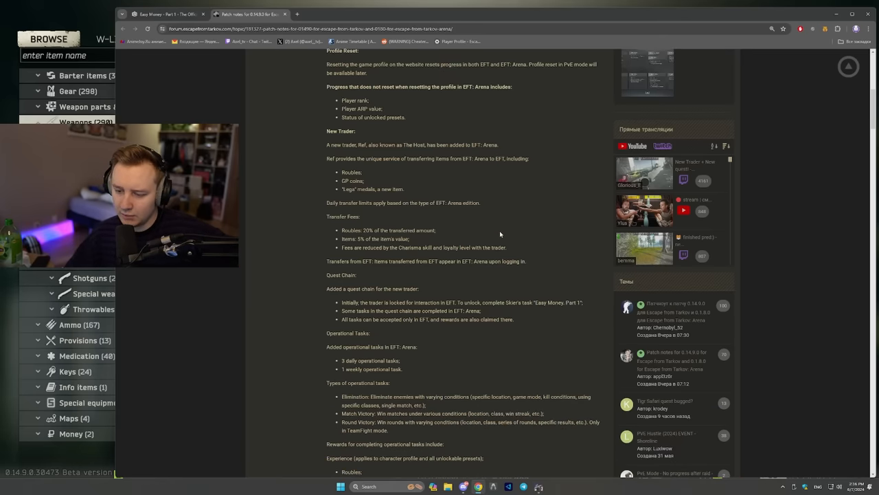
pyautogui.scroll(-3)
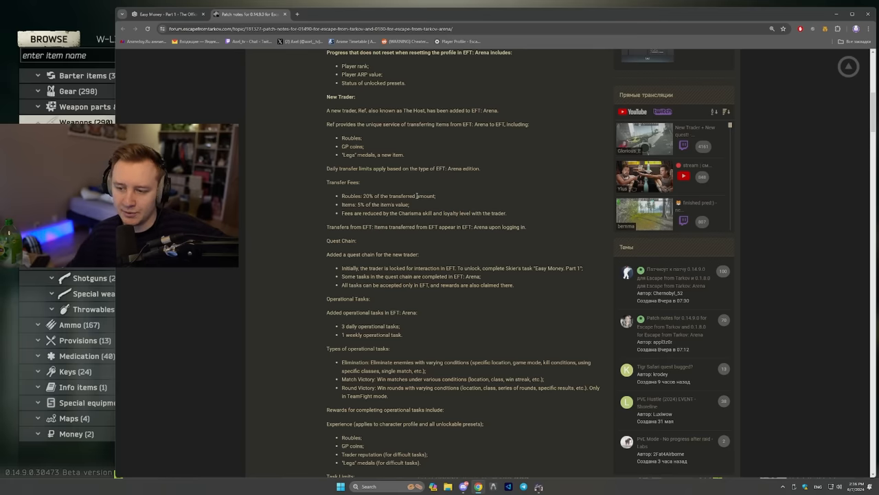
pyautogui.moveTo(467, 204)
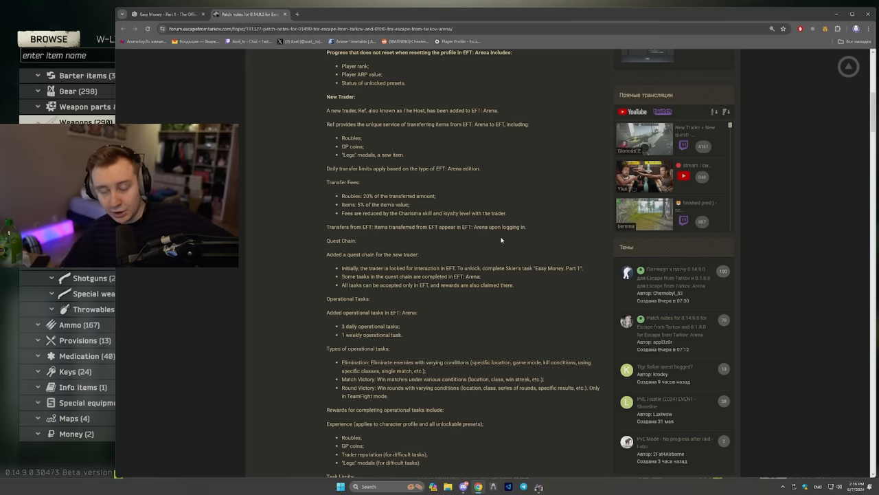
pyautogui.scroll(-3)
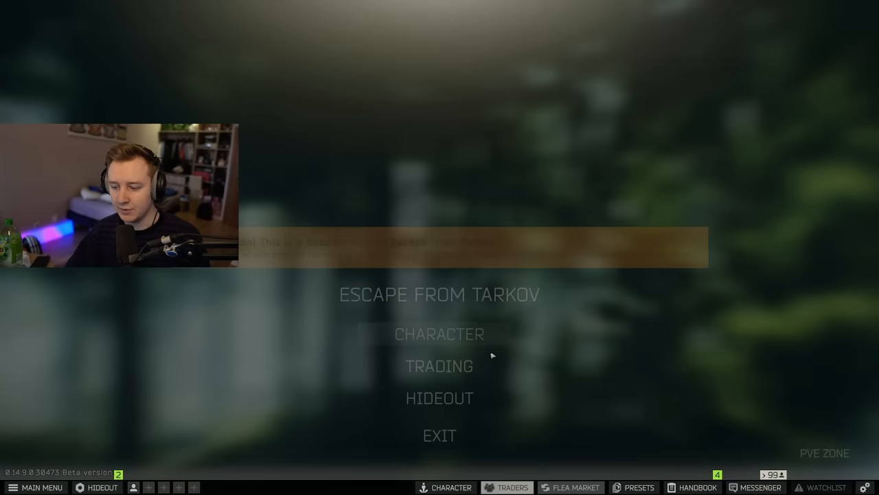
# Read the Easy Money - Part 1 wiki page and view the enlarged posters image.
pyautogui.click(440, 366)
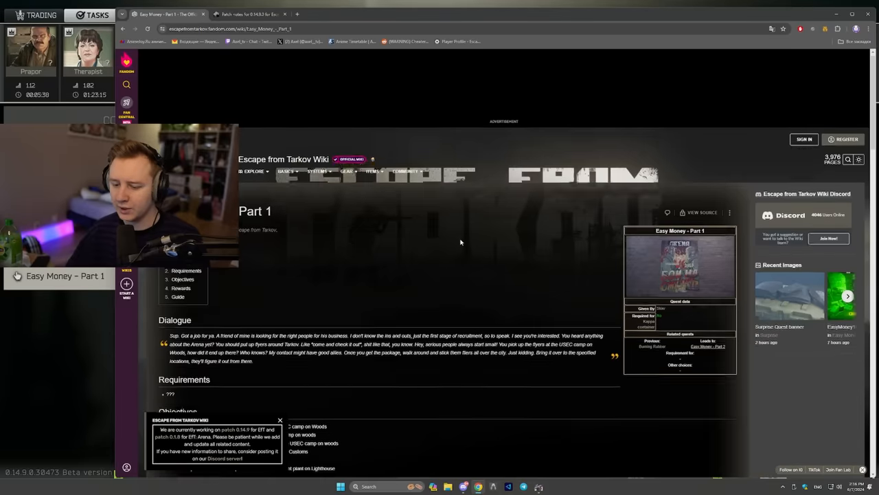
pyautogui.scroll(-3)
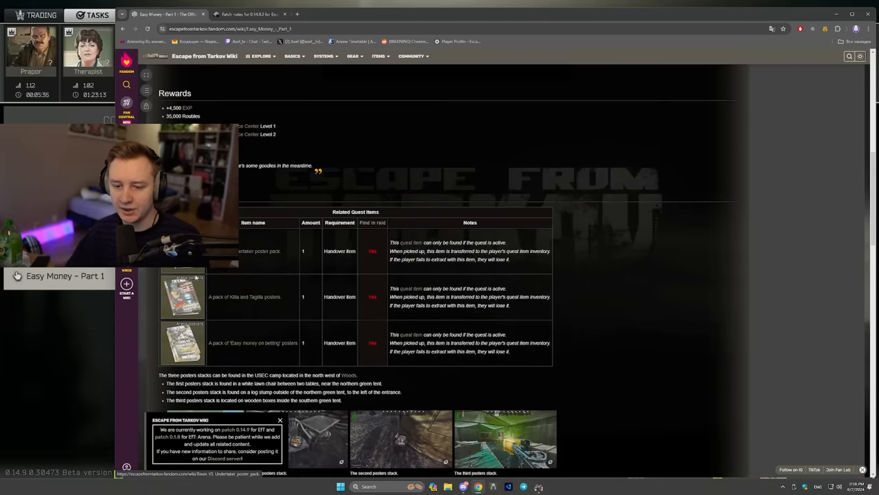
pyautogui.scroll(-3)
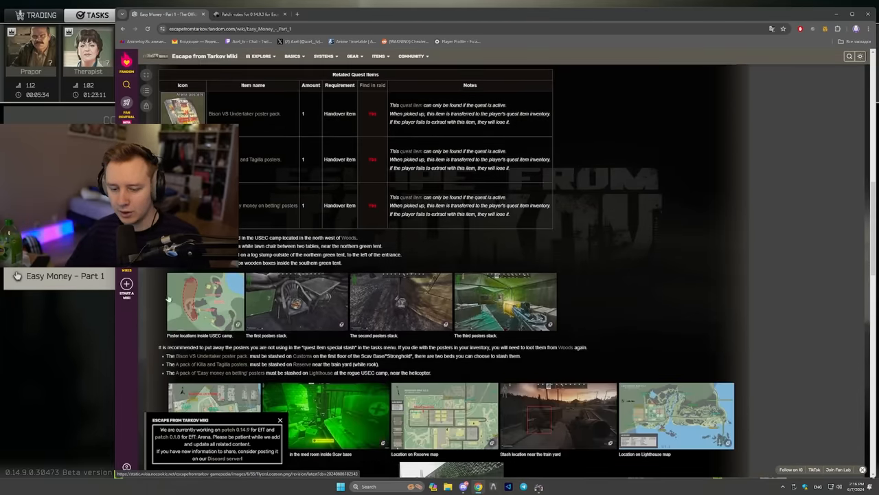
pyautogui.click(205, 301)
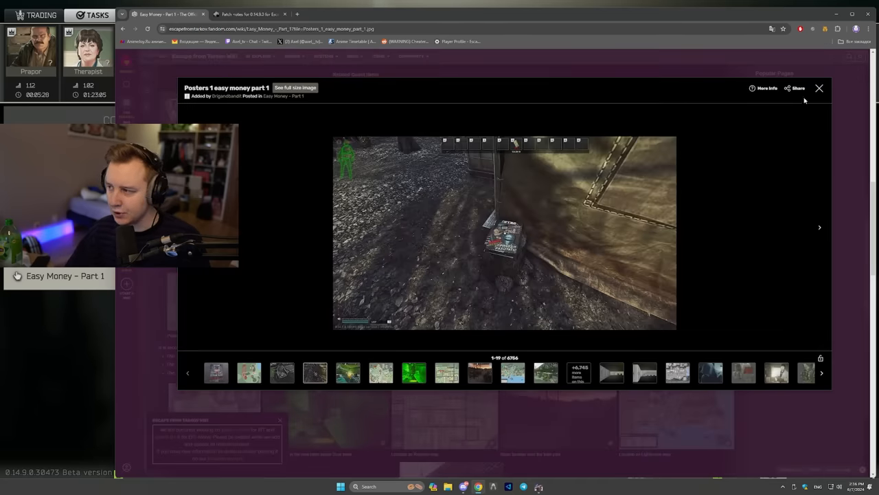
pyautogui.click(819, 88)
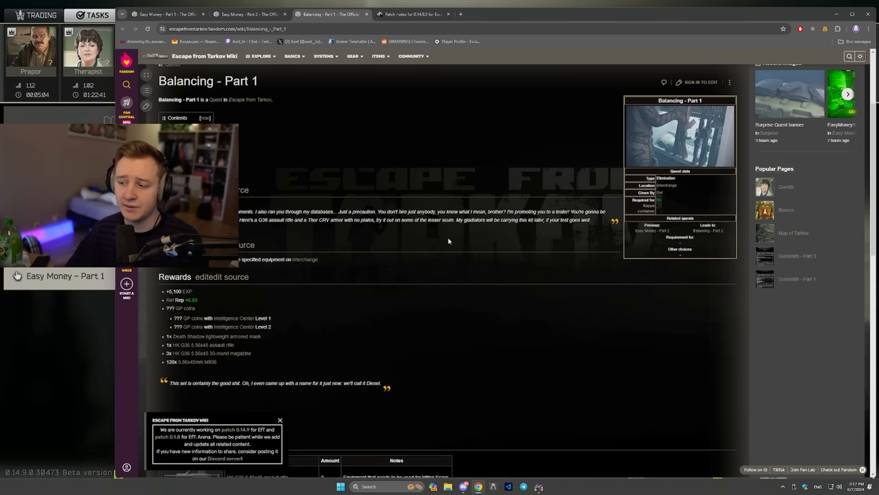
# Check the Balancing and Easy Money - Part 2 tabs, then return to the patch notes.
pyautogui.scroll(-3)
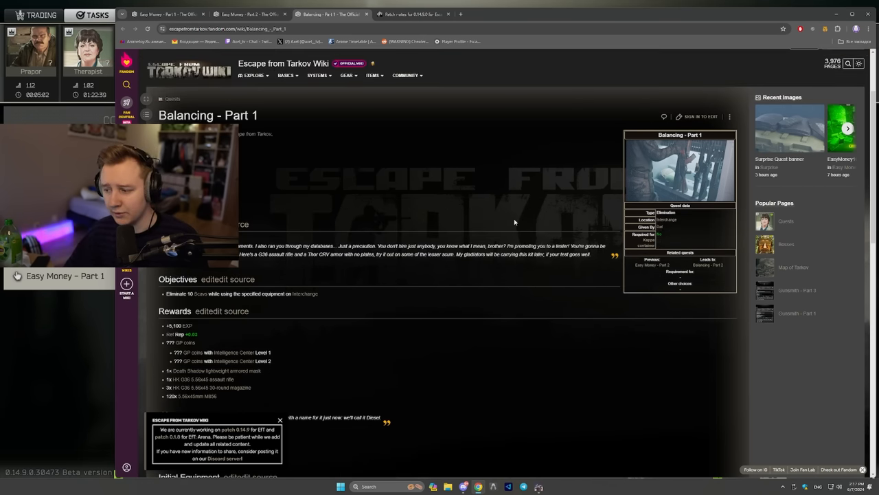
pyautogui.scroll(-3)
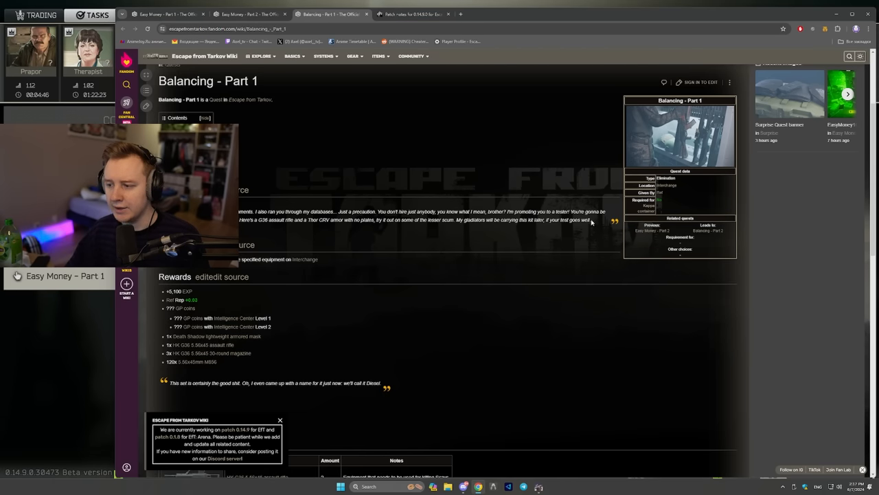
pyautogui.click(250, 13)
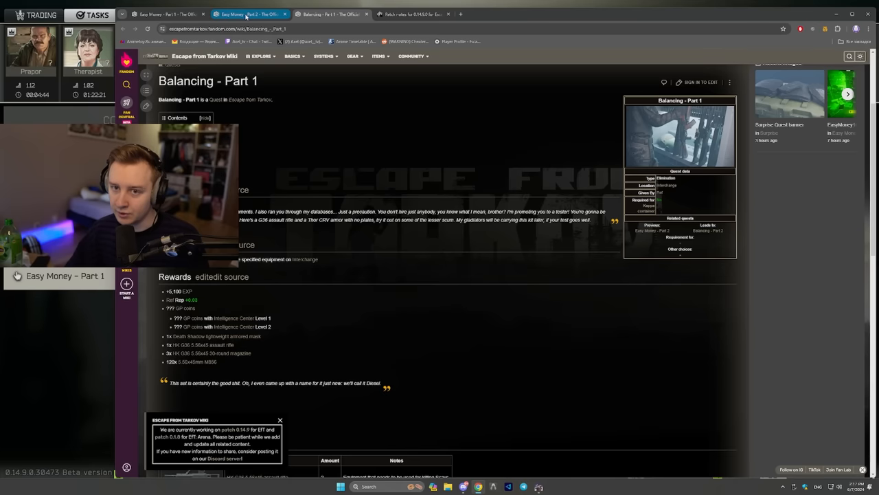
pyautogui.click(164, 14)
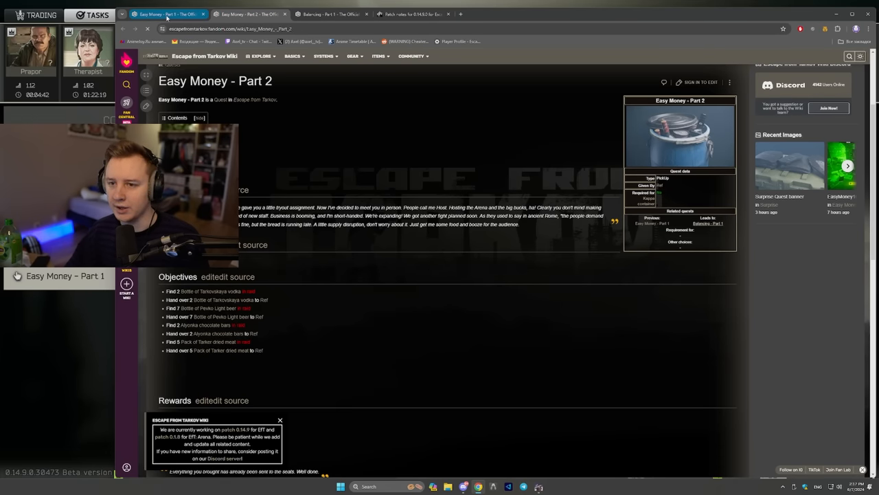
pyautogui.click(409, 13)
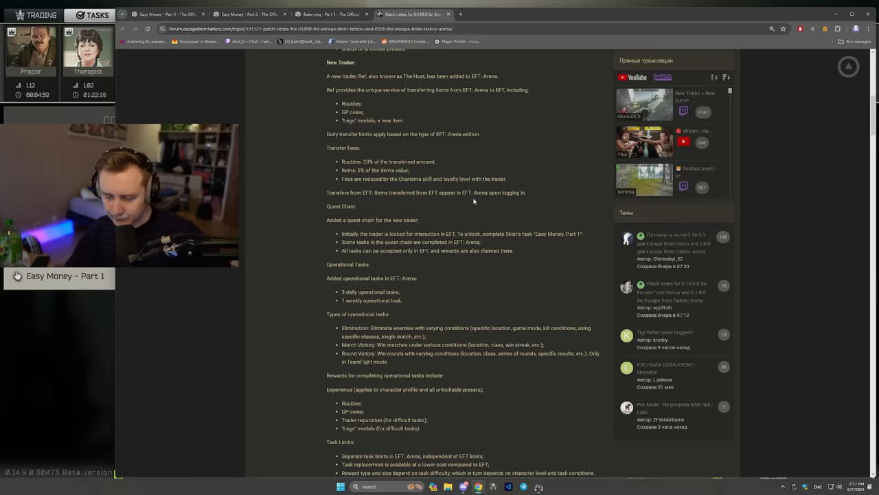
pyautogui.scroll(-3)
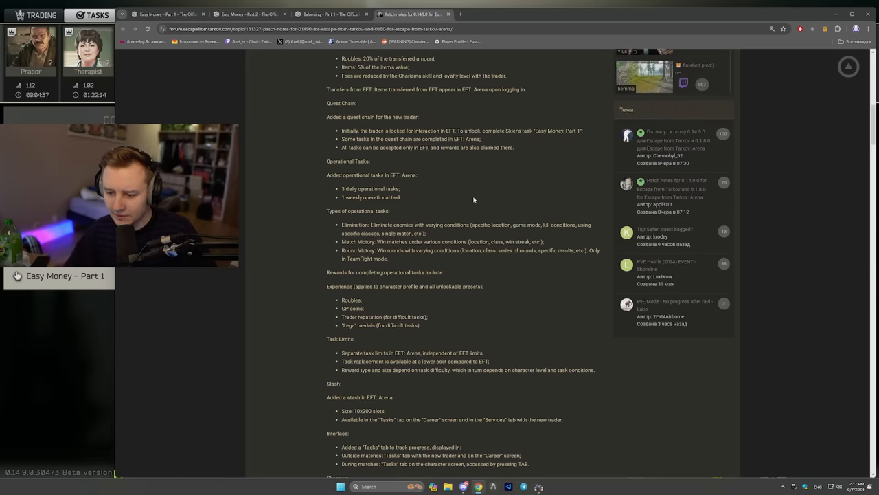
pyautogui.scroll(-3)
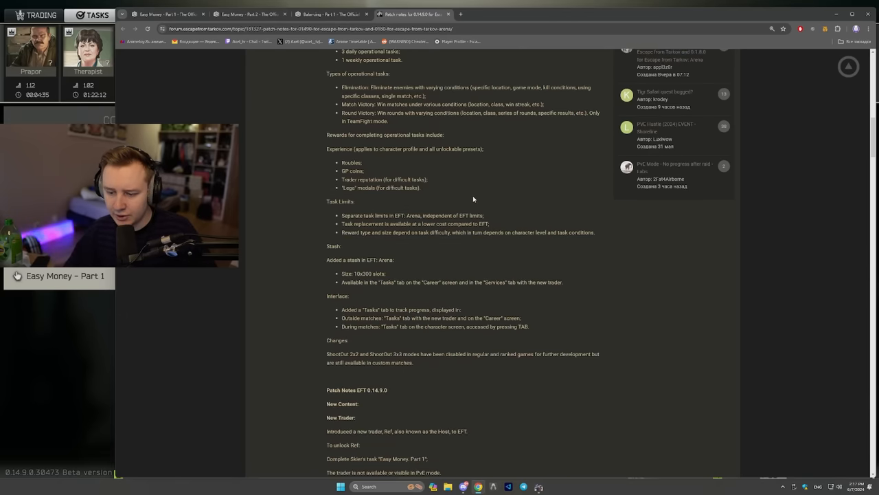
pyautogui.scroll(-3)
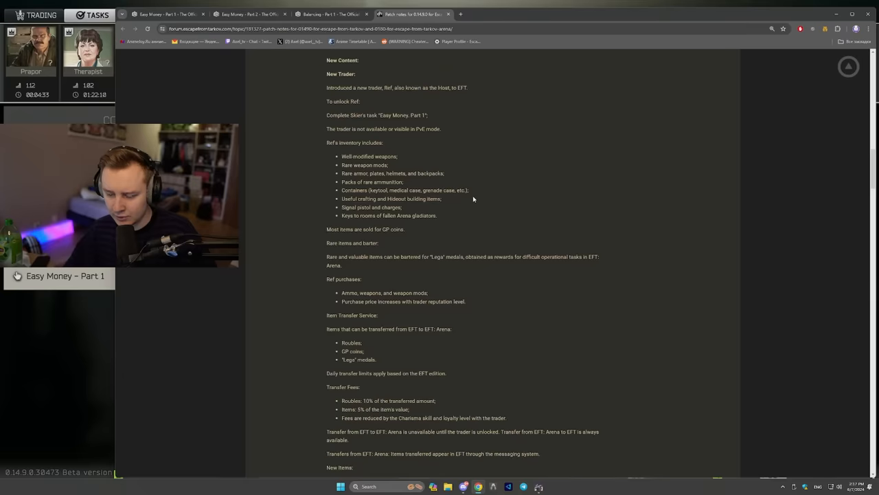
pyautogui.scroll(-3)
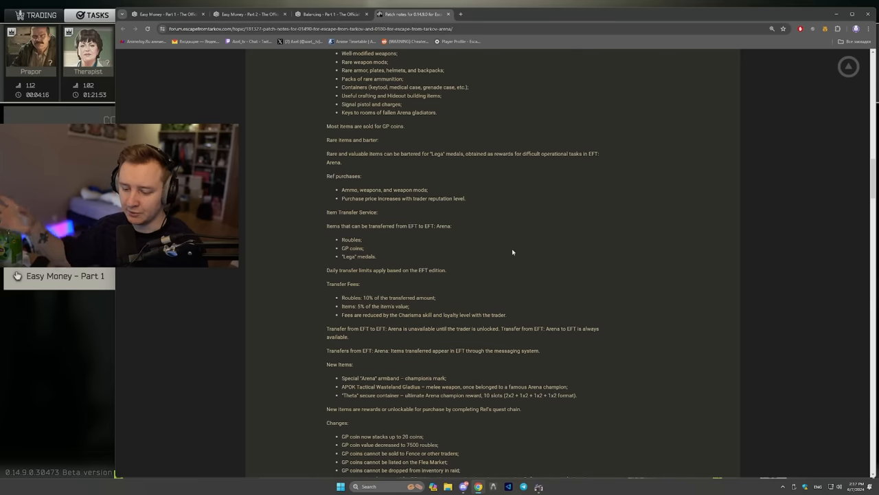
pyautogui.scroll(-3)
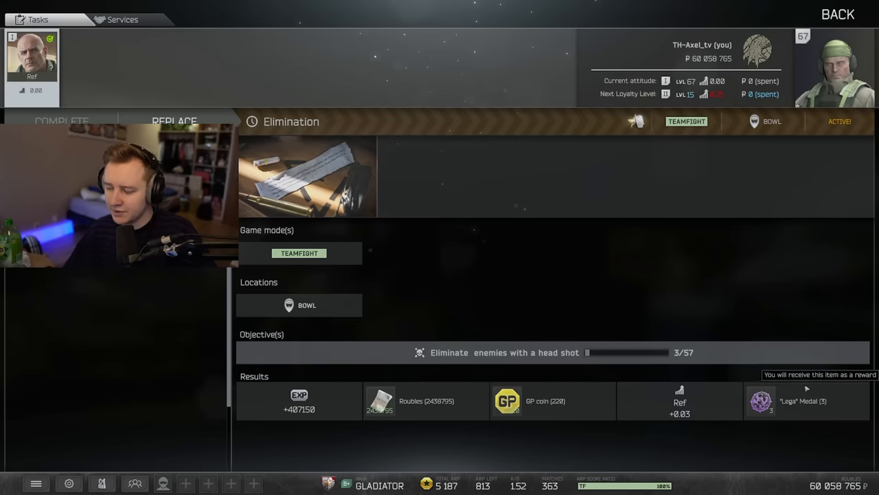
pyautogui.moveTo(131, 38)
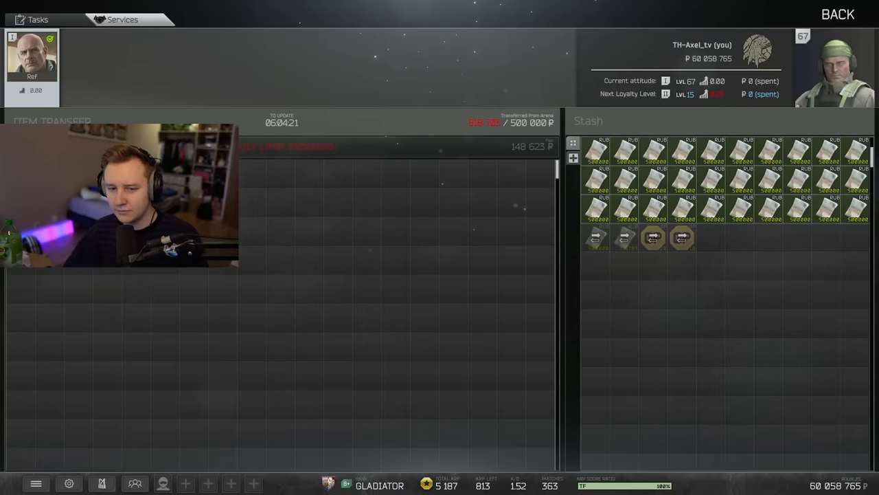
# Leave Arena's transfer screen for the EFT PVE main menu.
pyautogui.click(838, 14)
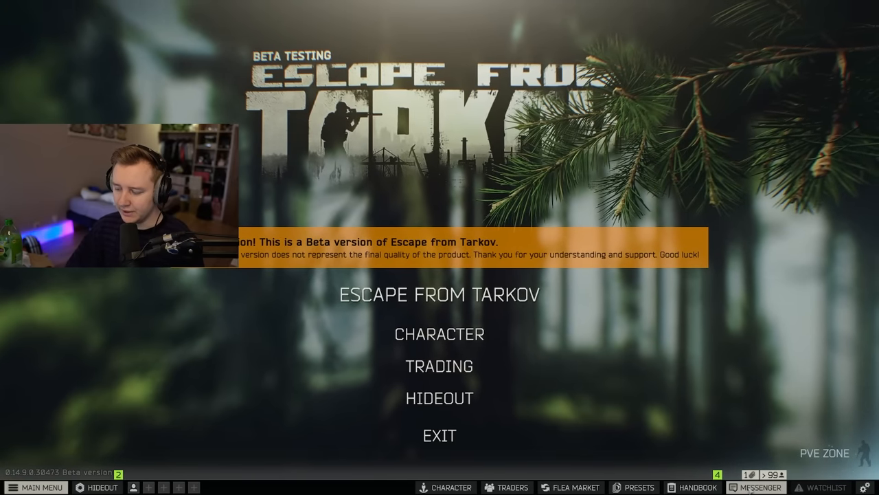
# Read the new Messenger message, then open the traders list showing locked Ref.
pyautogui.click(759, 487)
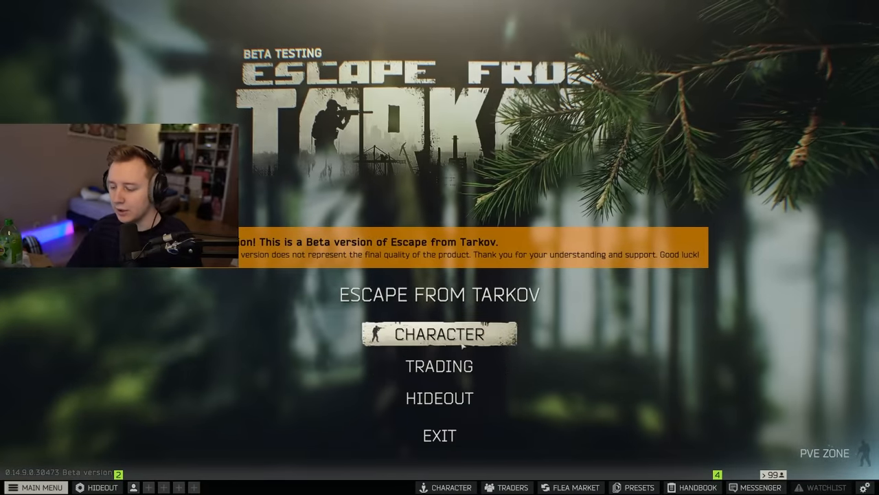
pyautogui.click(439, 366)
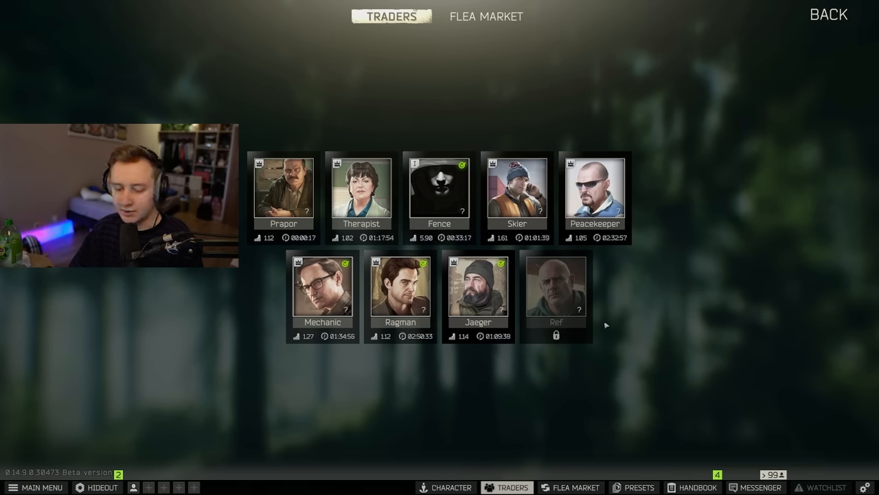
pyautogui.moveTo(619, 320)
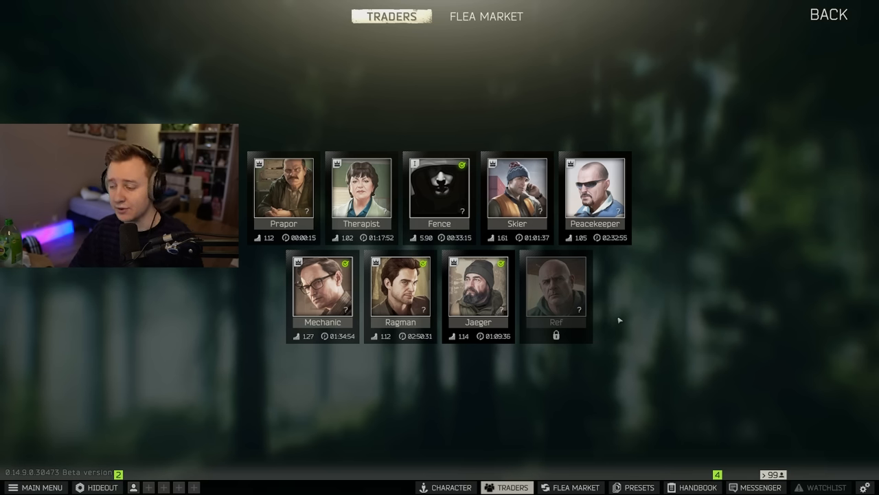